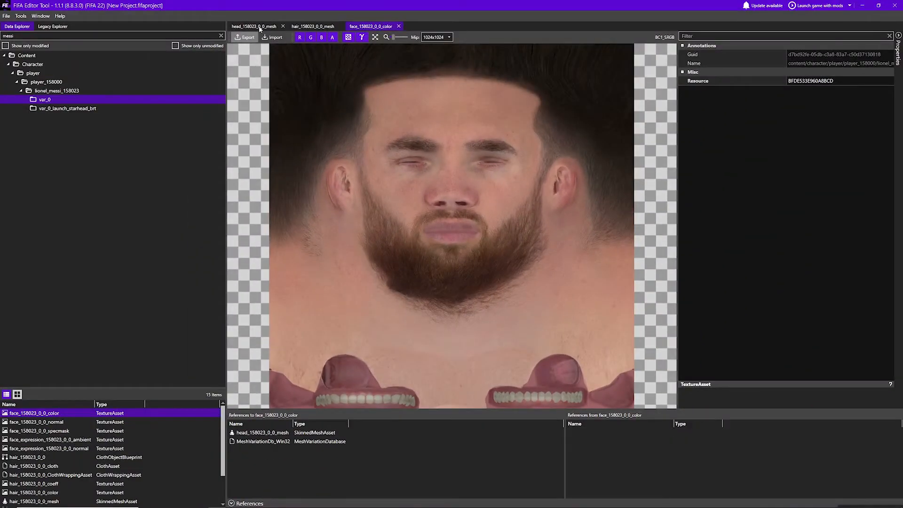
Step: Leave the YouTube results and return to FIFA Editor Tool's top-level asset tree
{"action": "left_click", "coordinate": [254, 25]}
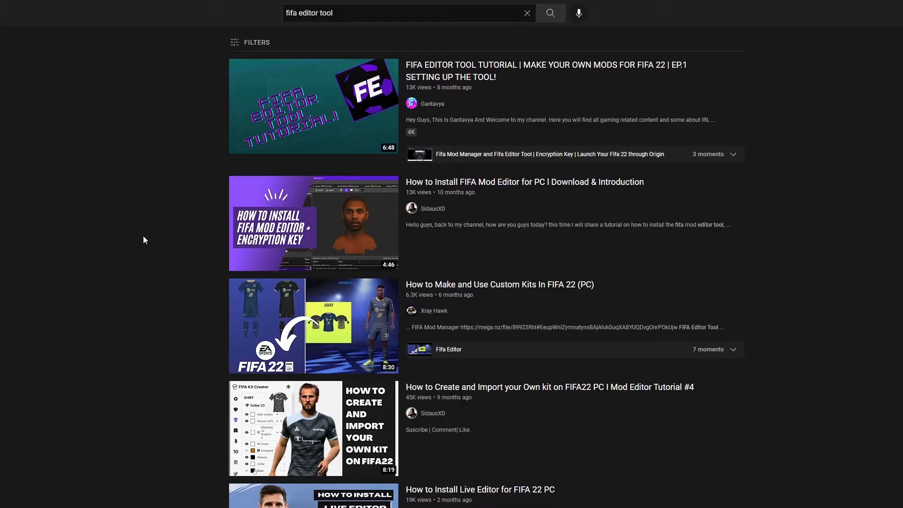
{"action": "mouse_move", "coordinate": [133, 131]}
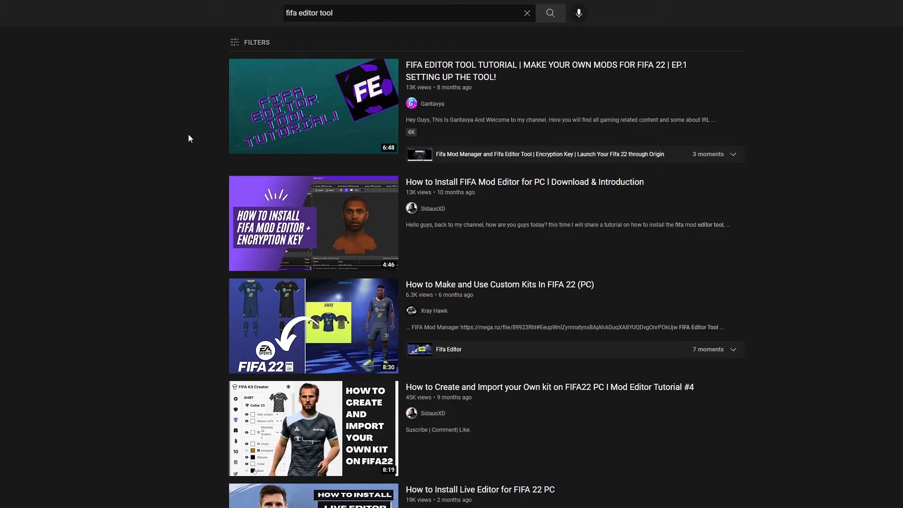
{"action": "mouse_move", "coordinate": [205, 159]}
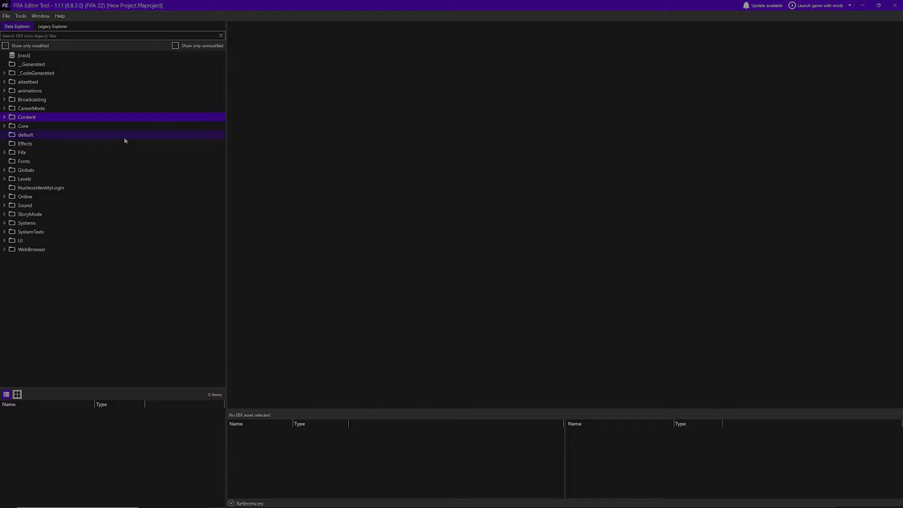
Step: Expand Content > Character > createplayer, then the male_0 and female_1 base head folders
{"action": "left_click", "coordinate": [5, 116]}
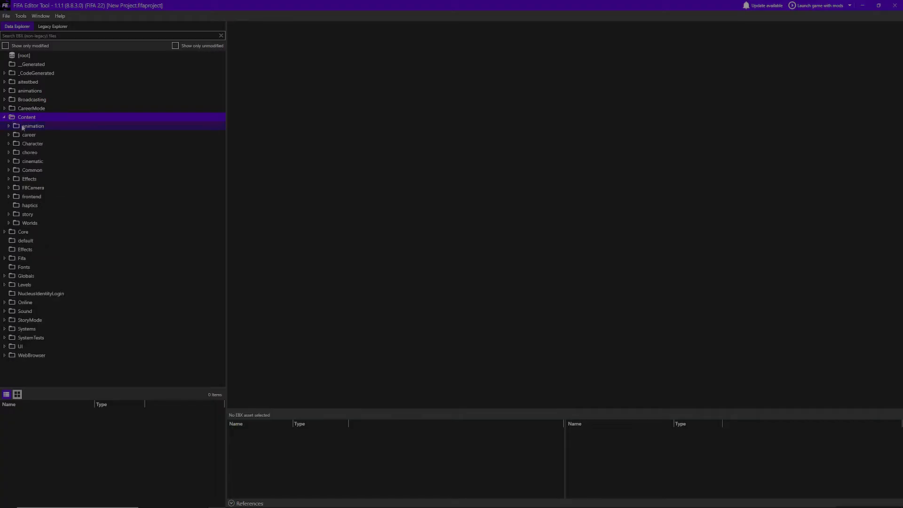
{"action": "left_click", "coordinate": [32, 143]}
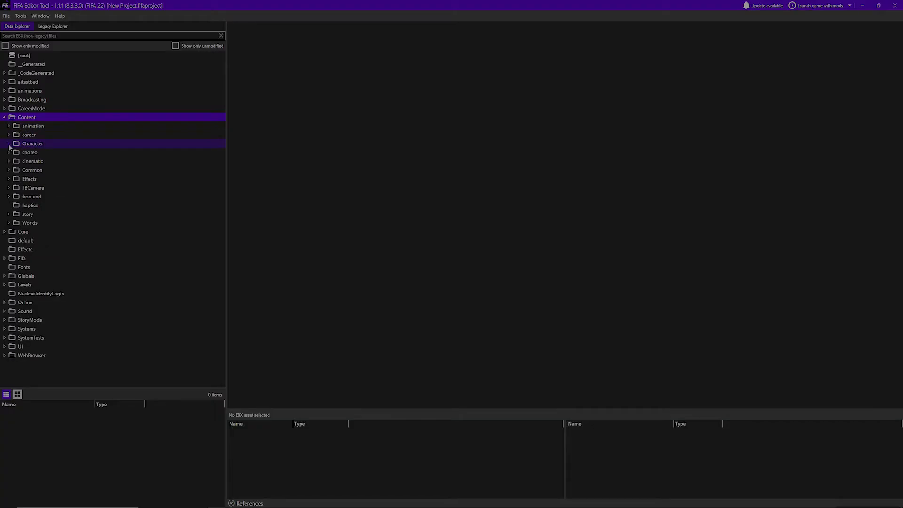
{"action": "left_click", "coordinate": [9, 143]}
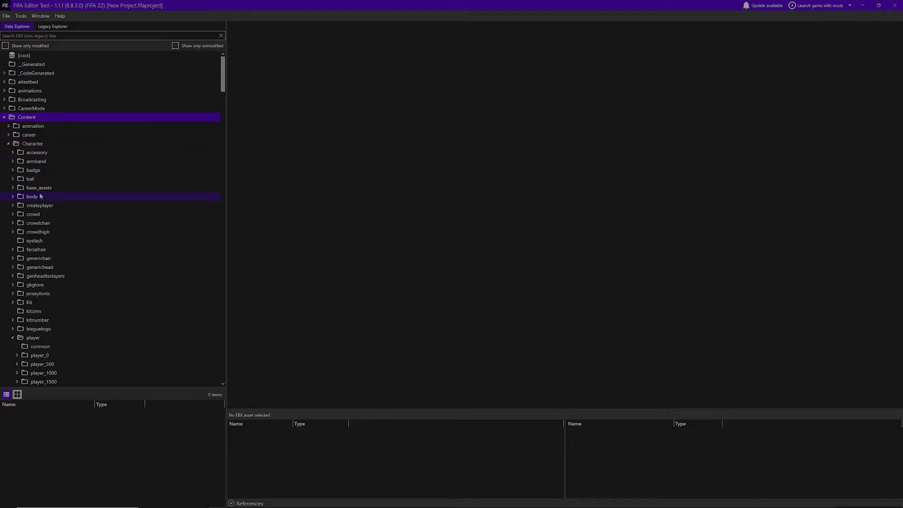
{"action": "left_click", "coordinate": [39, 205]}
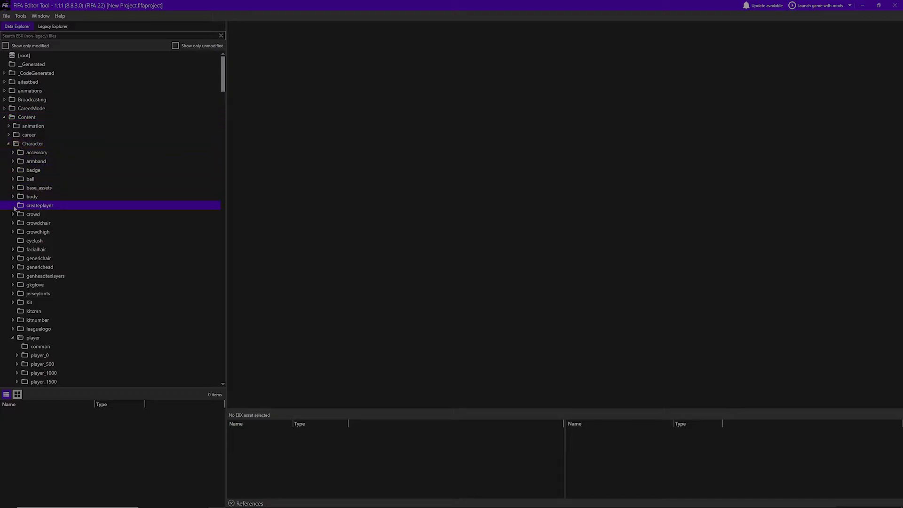
{"action": "left_click", "coordinate": [13, 205]}
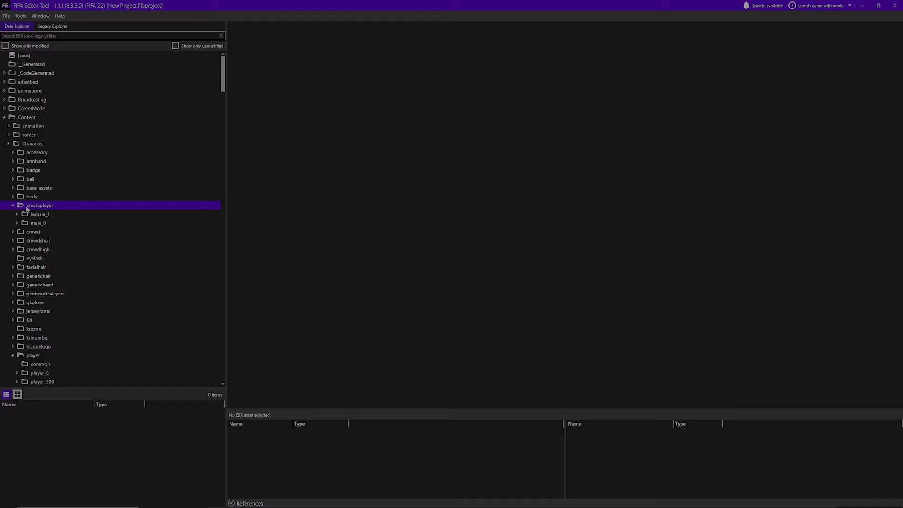
{"action": "left_click", "coordinate": [37, 222]}
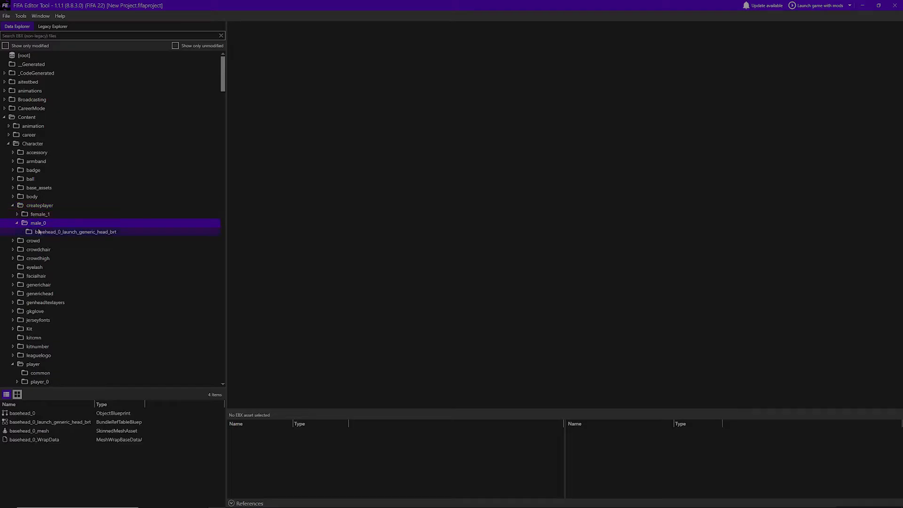
{"action": "left_click", "coordinate": [16, 214]}
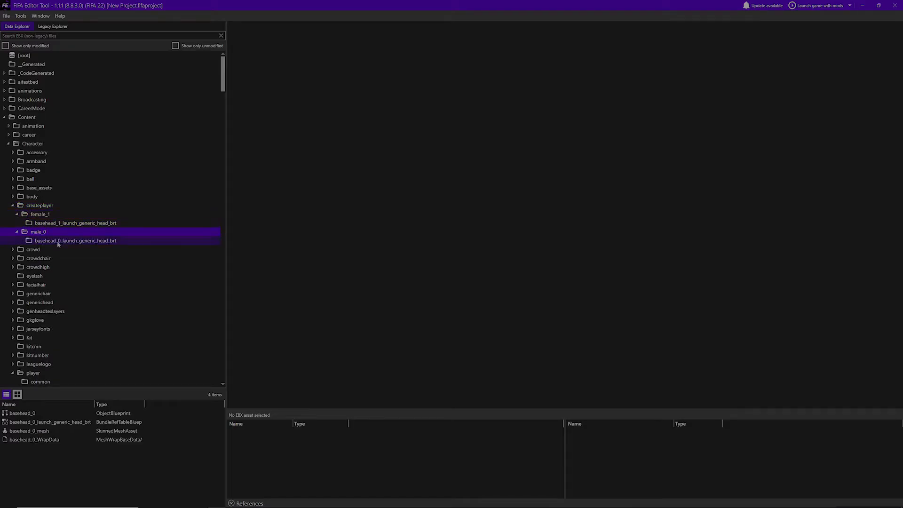
{"action": "left_click", "coordinate": [76, 240]}
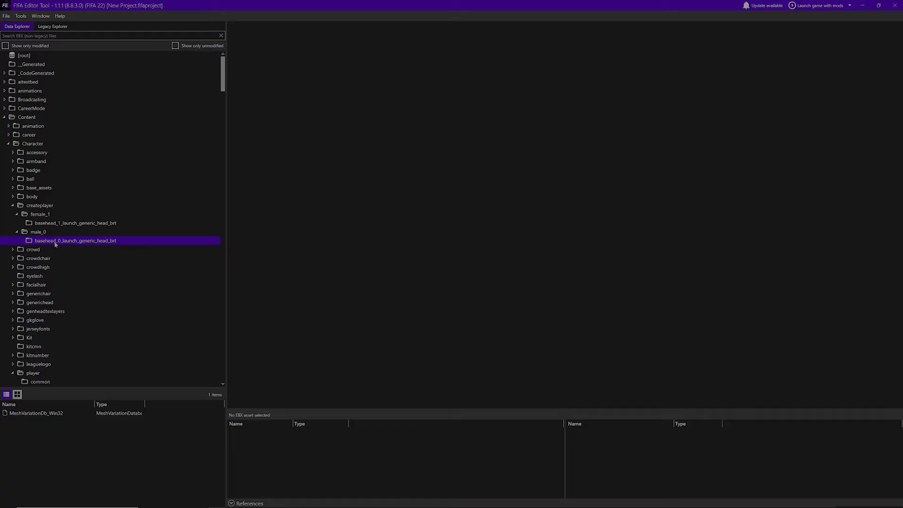
{"action": "left_click", "coordinate": [38, 231]}
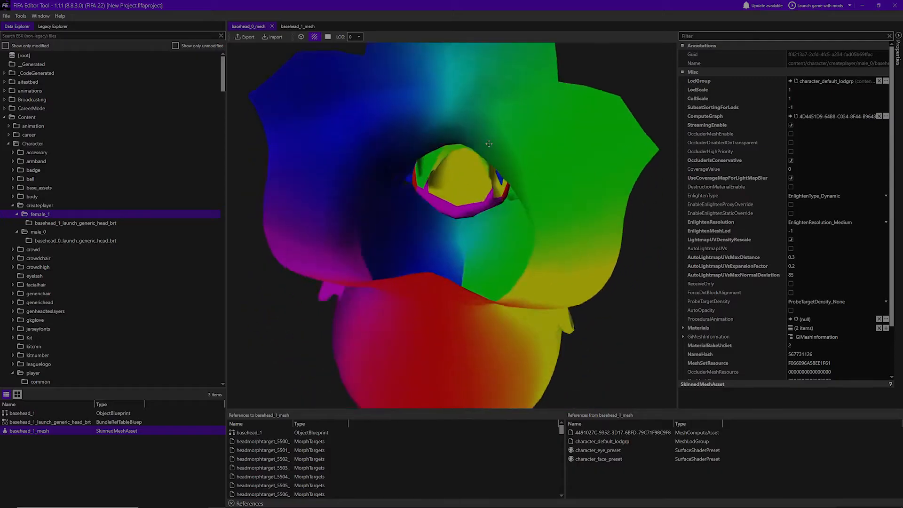
Step: Rotate the head mesh preview into a straight front view
{"action": "left_click_drag", "start_coordinate": [488, 144], "coordinate": [485, 225]}
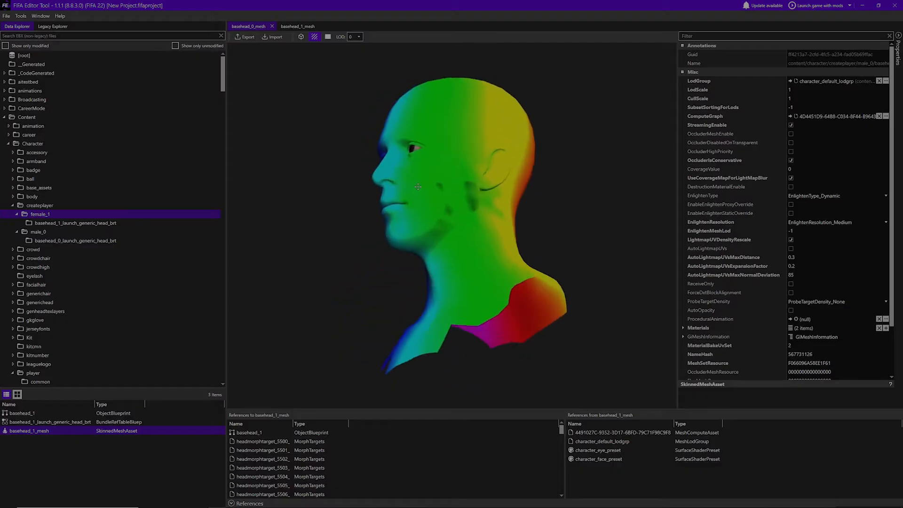
{"action": "left_click_drag", "start_coordinate": [419, 186], "coordinate": [479, 167]}
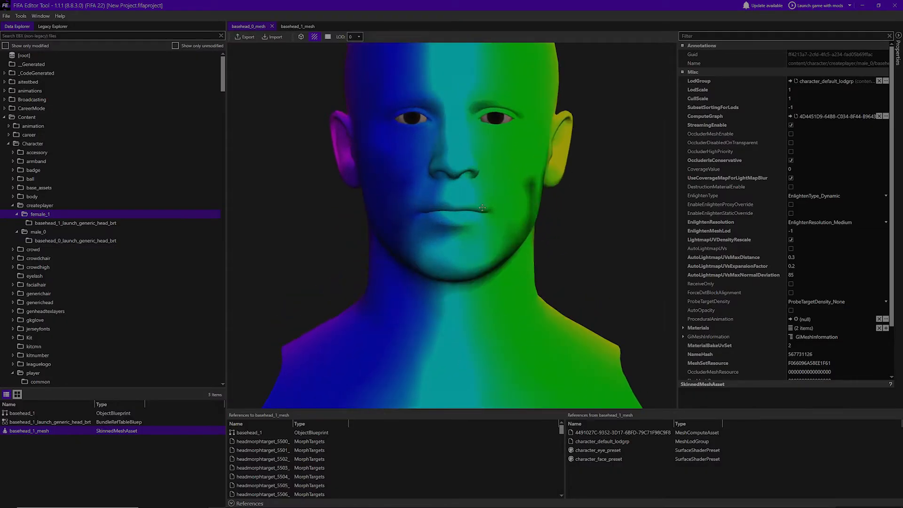
{"action": "left_click_drag", "start_coordinate": [483, 208], "coordinate": [454, 223]}
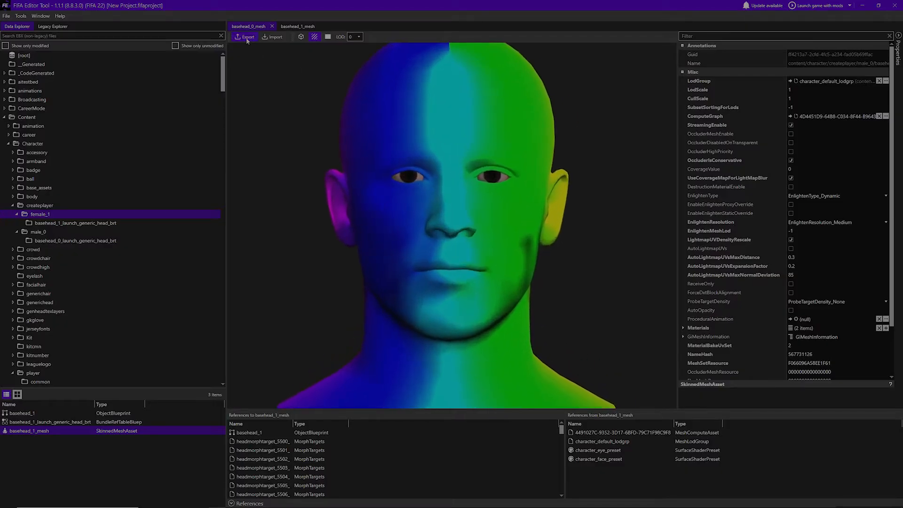
Step: Clear the default player skeleton in mesh export settings and browse for a replacement
{"action": "left_click", "coordinate": [244, 36]}
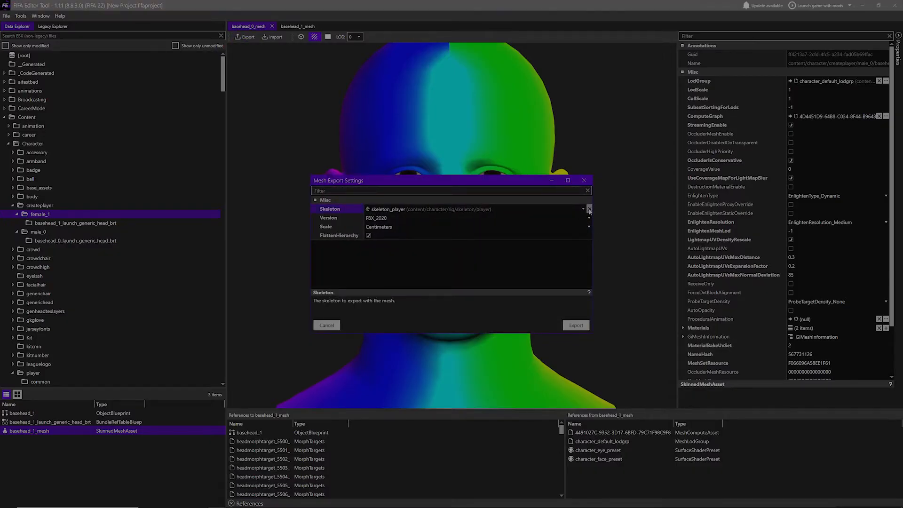
{"action": "left_click", "coordinate": [589, 209]}
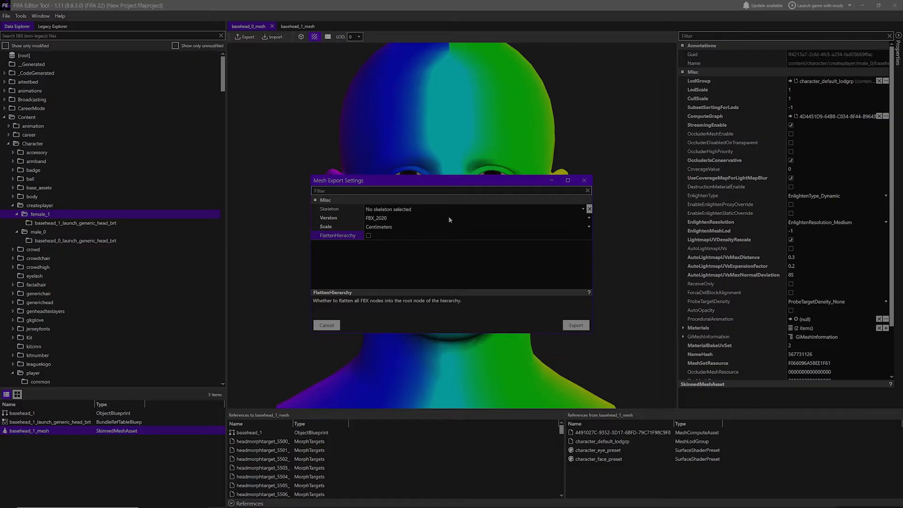
{"action": "mouse_move", "coordinate": [420, 212]}
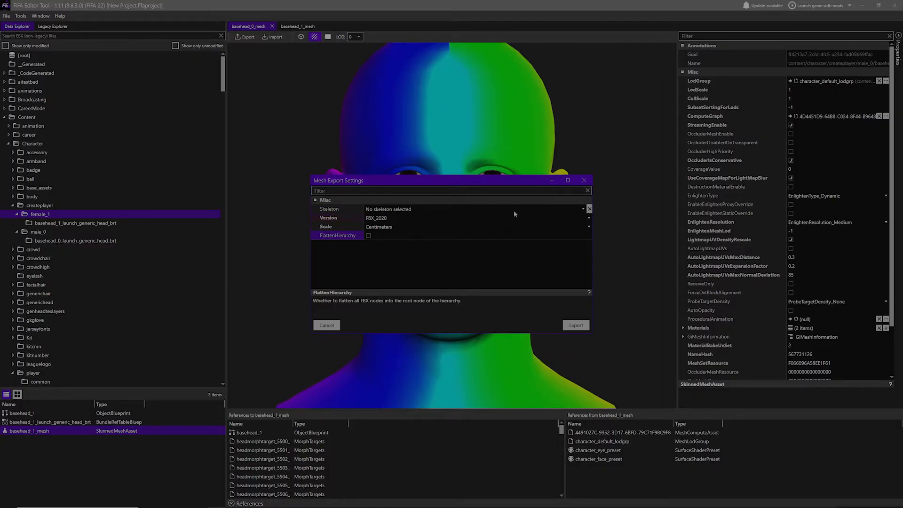
{"action": "mouse_move", "coordinate": [584, 209]}
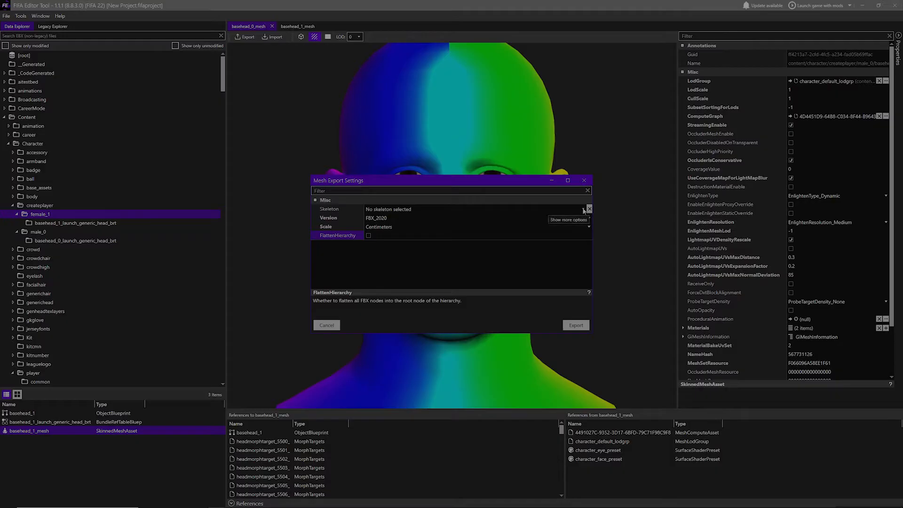
{"action": "left_click", "coordinate": [582, 209]}
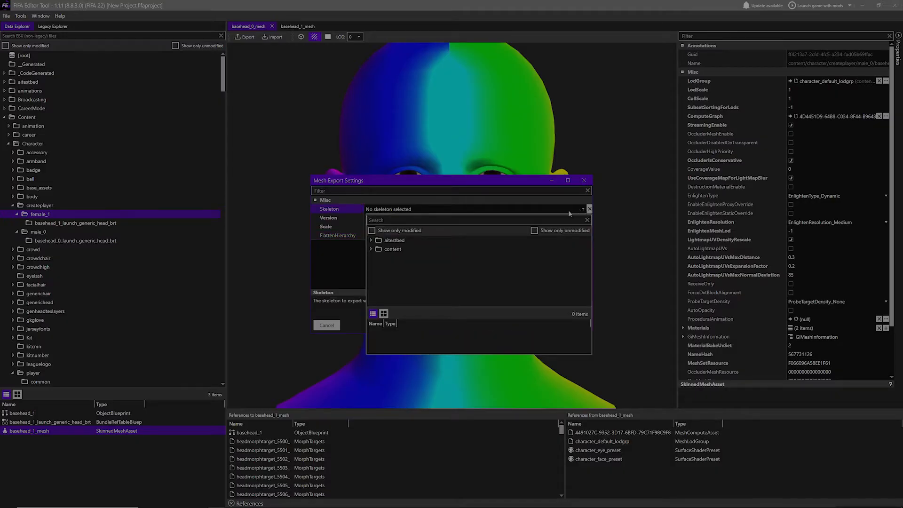
Step: Set the export skeleton to skeleton_player, enable FlattenHierarchy, and start the export
{"action": "left_click", "coordinate": [371, 248]}
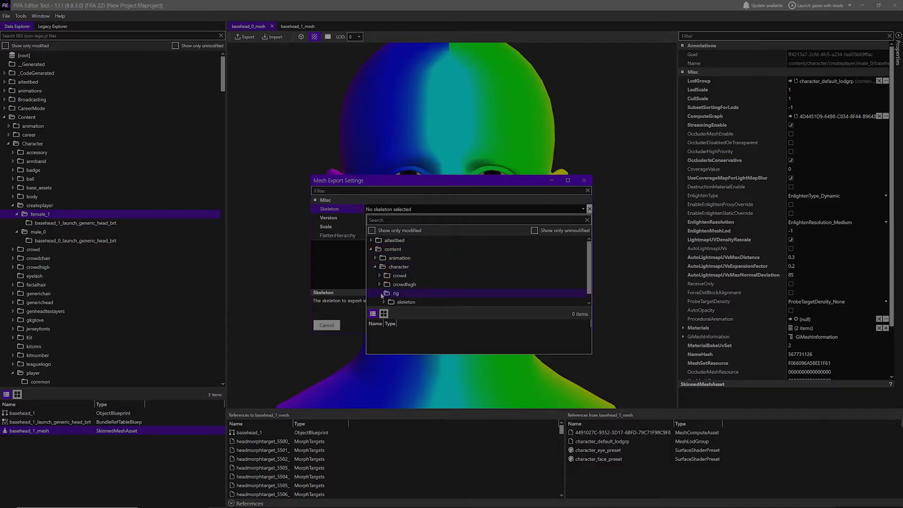
{"action": "left_click", "coordinate": [379, 293]}
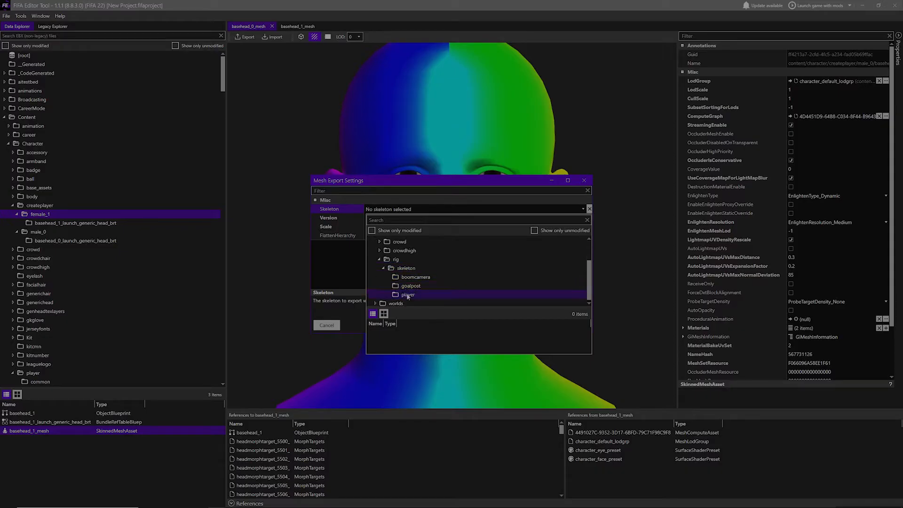
{"action": "left_click", "coordinate": [408, 295]}
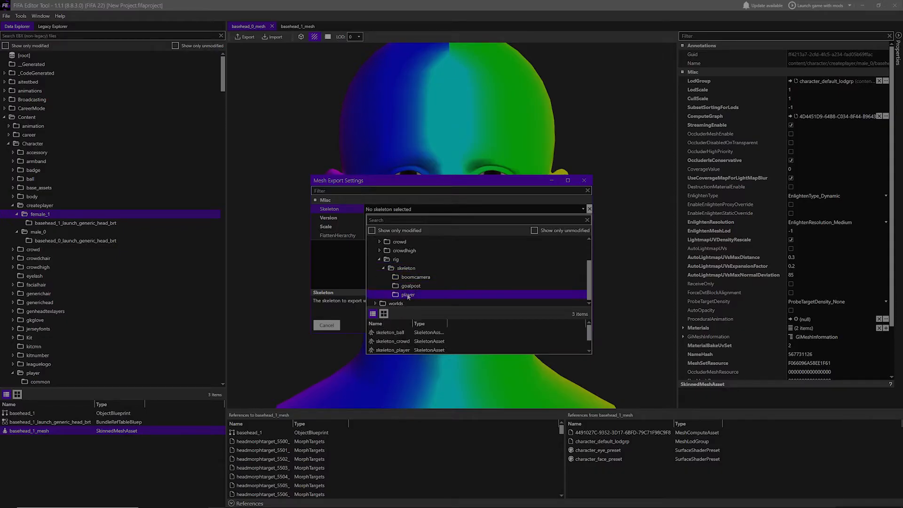
{"action": "left_click", "coordinate": [392, 350]}
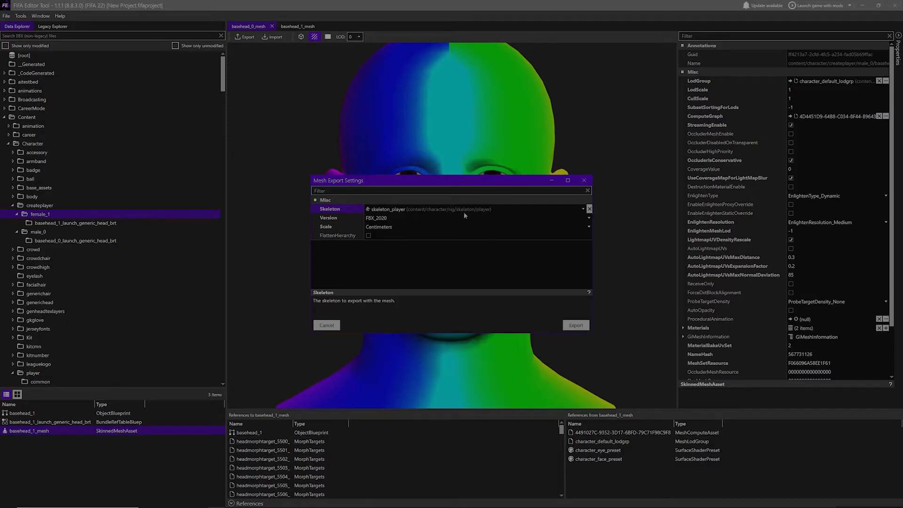
{"action": "mouse_move", "coordinate": [500, 217]}
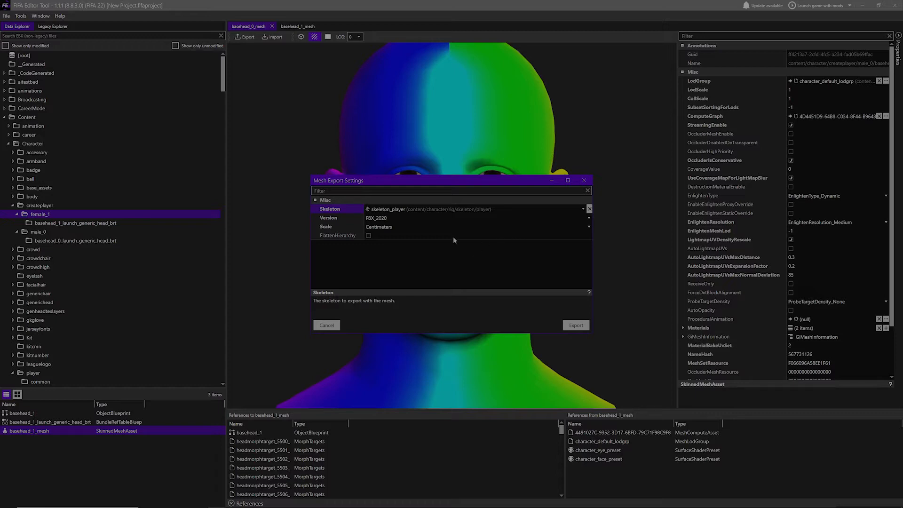
{"action": "mouse_move", "coordinate": [528, 227]}
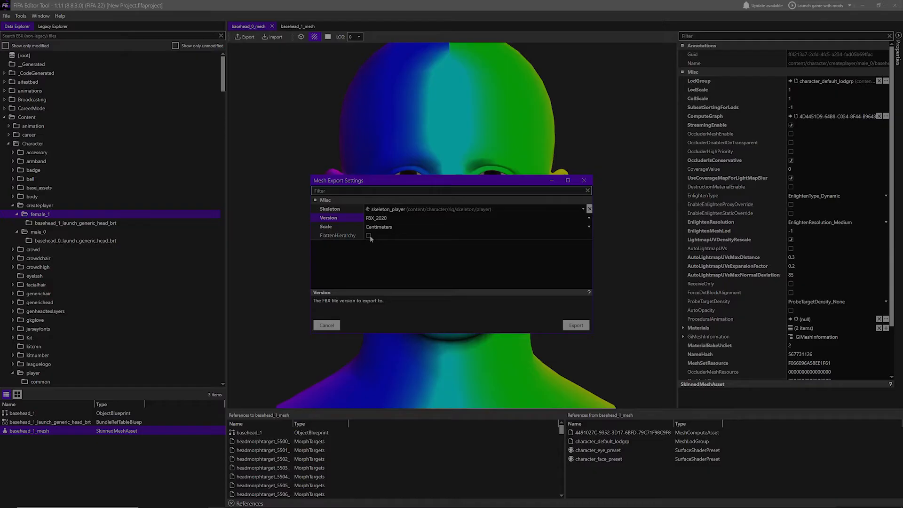
{"action": "left_click", "coordinate": [369, 236]}
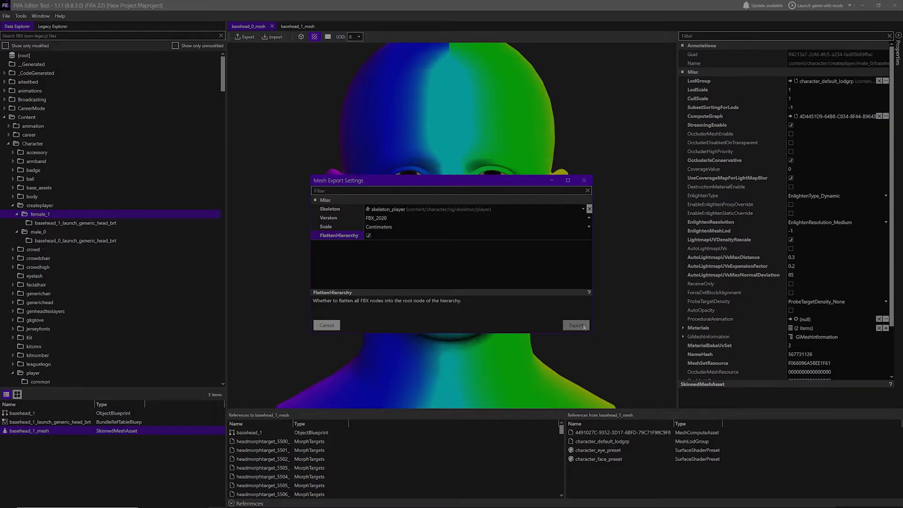
{"action": "left_click", "coordinate": [575, 325]}
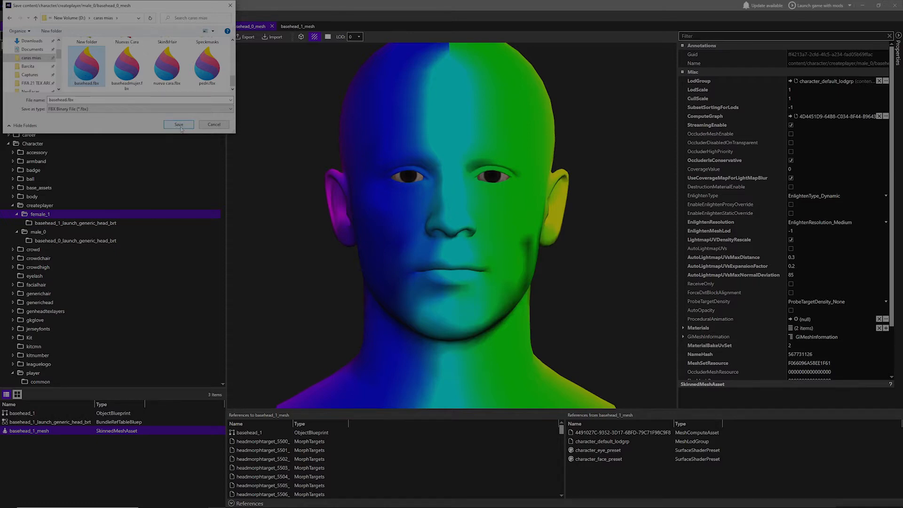
Step: Save the head mesh as basehead.fbx in the caras mias folder
{"action": "left_click", "coordinate": [178, 124]}
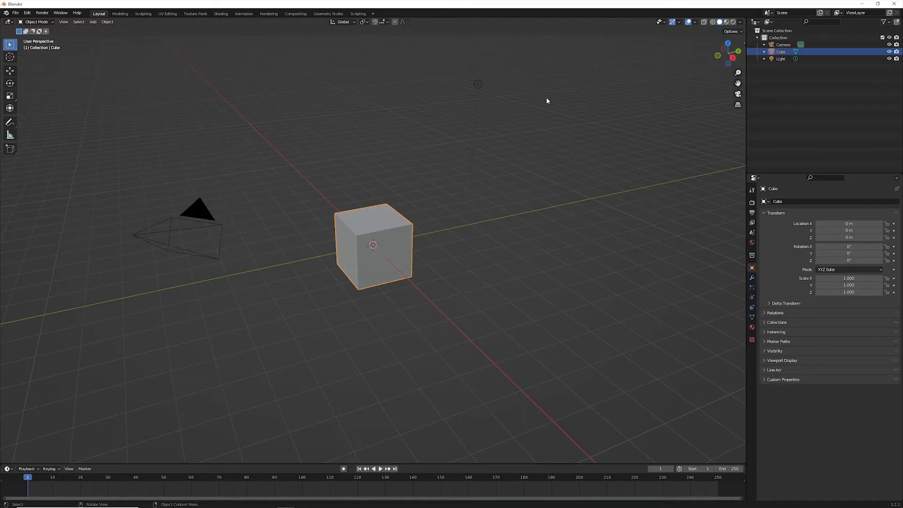
{"action": "mouse_move", "coordinate": [415, 119]}
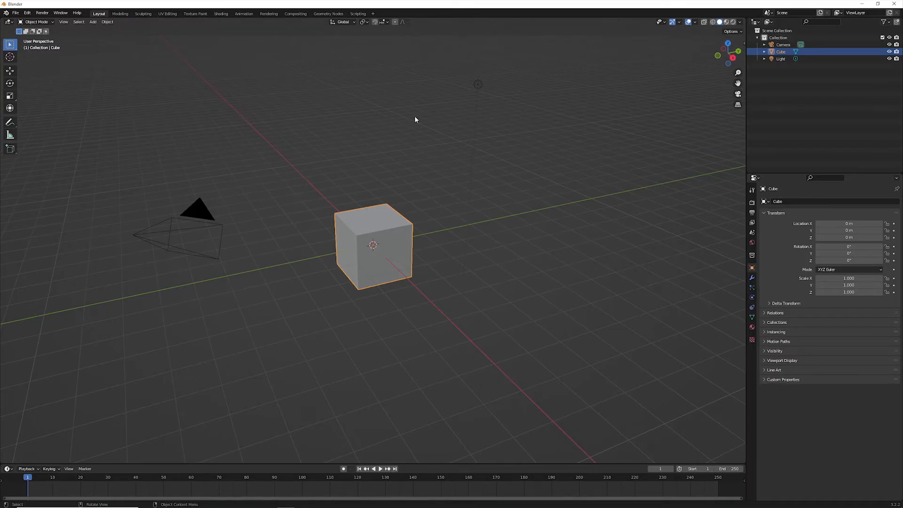
Step: Select the default camera, cube and light and delete them
{"action": "left_click", "coordinate": [783, 45]}
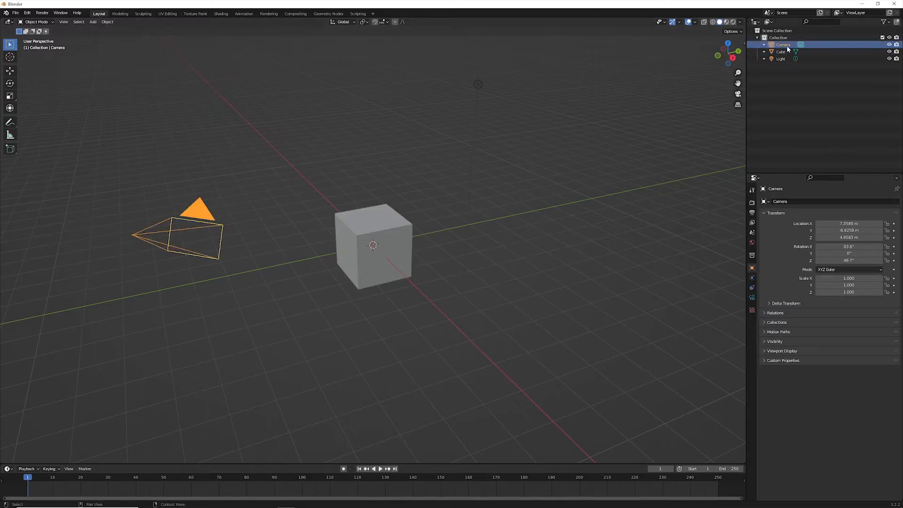
{"action": "left_click", "coordinate": [780, 58]}
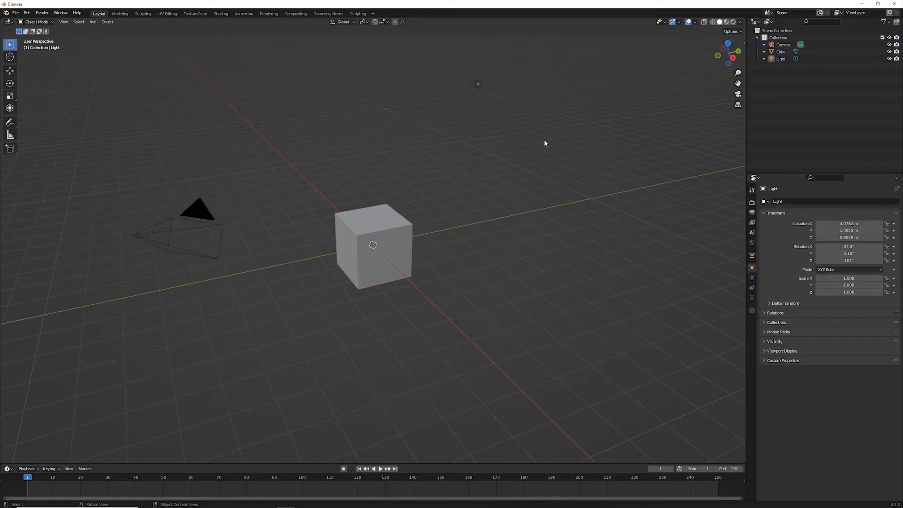
{"action": "right_click", "coordinate": [373, 258]}
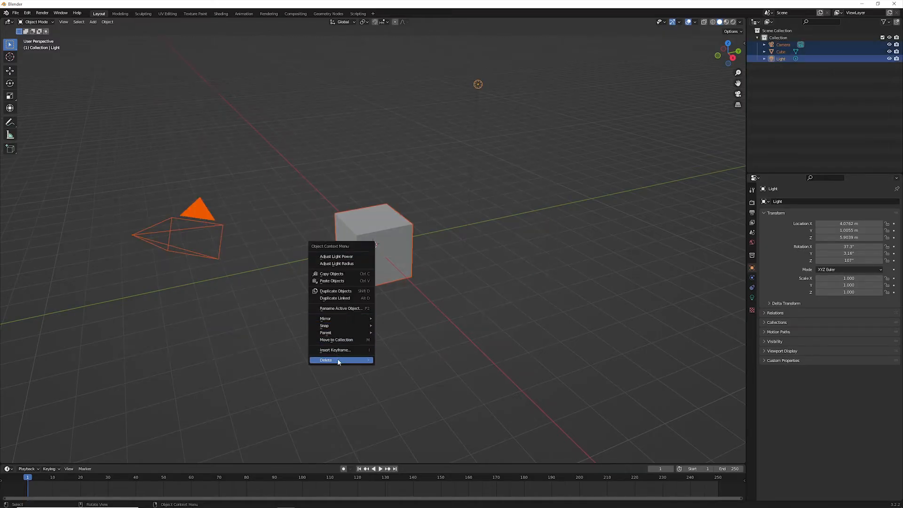
{"action": "left_click", "coordinate": [326, 360]}
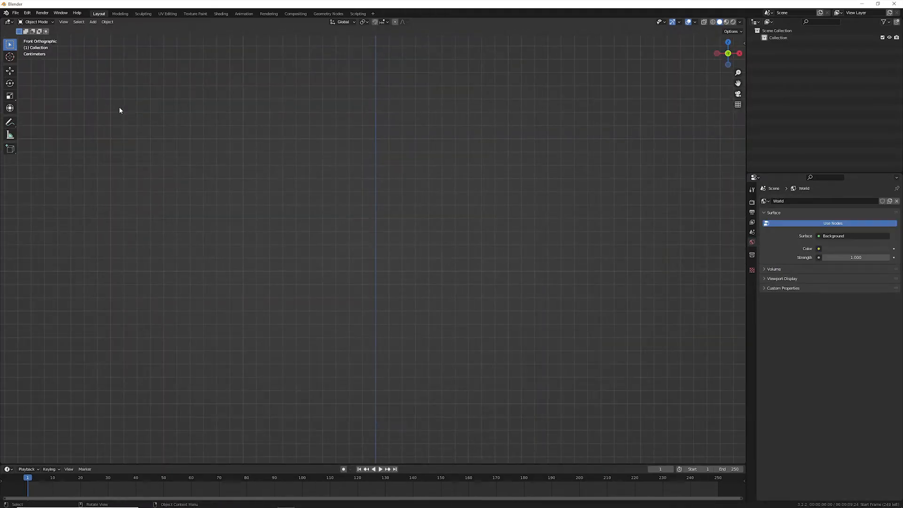
Step: Start an FBX import and apply the FIFA22 preset (scale 100, animation off)
{"action": "left_click", "coordinate": [16, 12]}
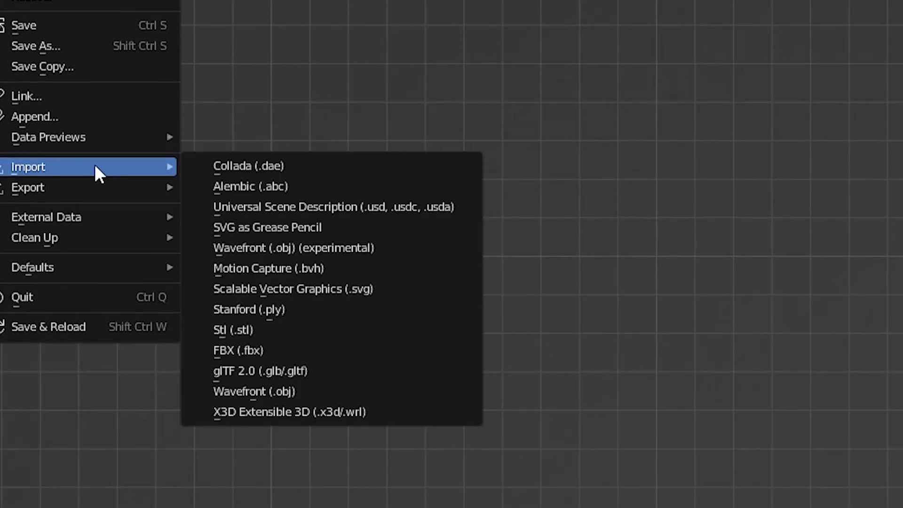
{"action": "mouse_move", "coordinate": [274, 355]}
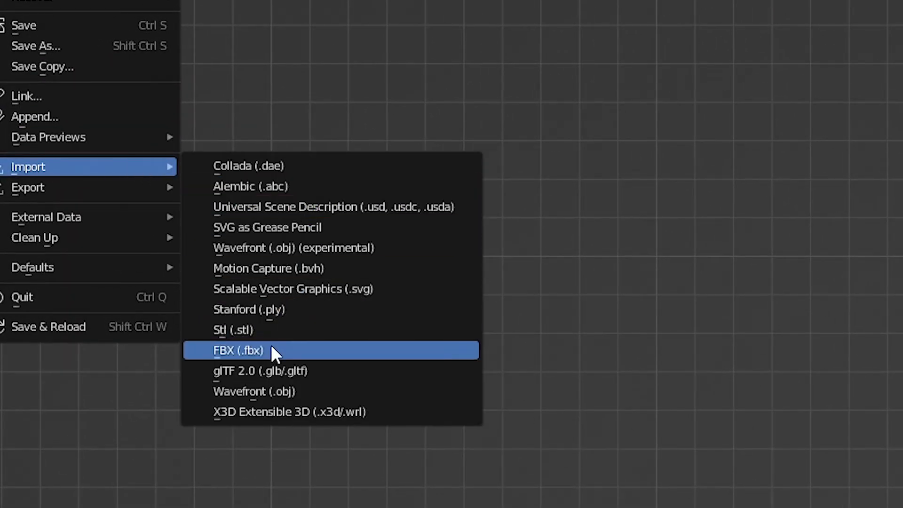
{"action": "left_click", "coordinate": [256, 351]}
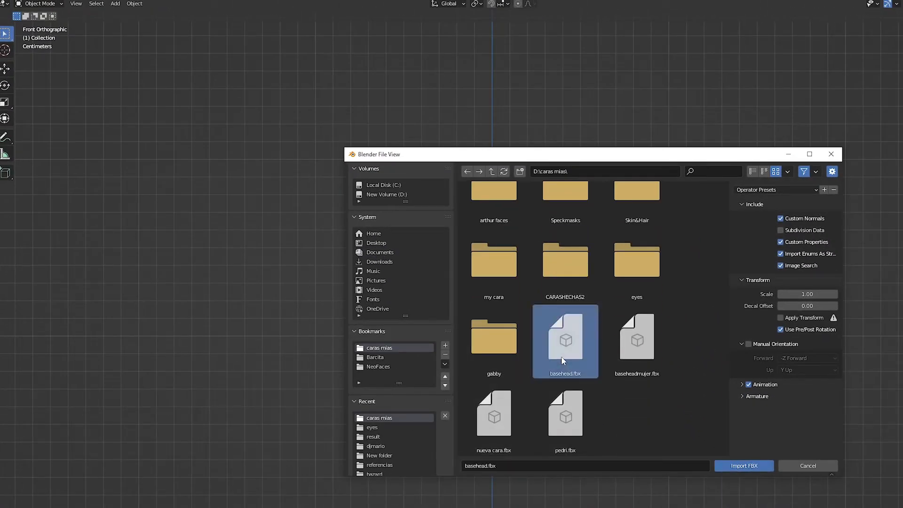
{"action": "left_click", "coordinate": [773, 190]}
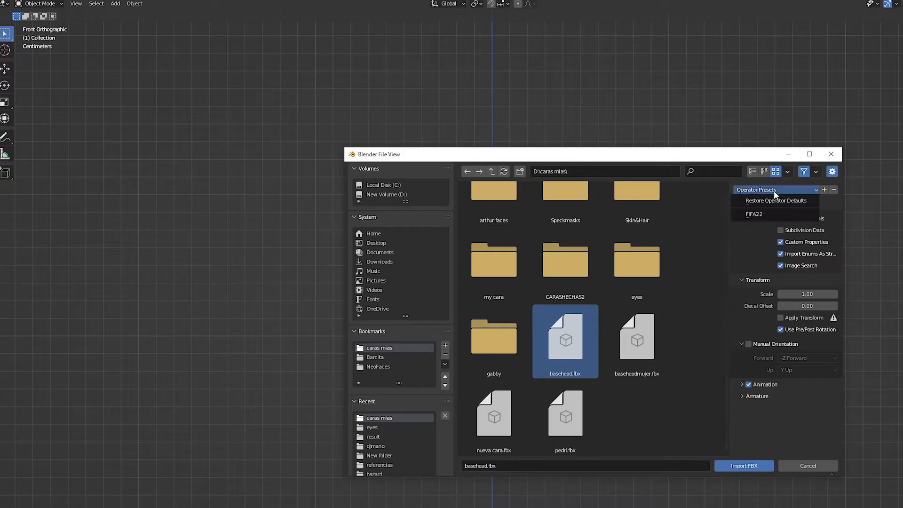
{"action": "mouse_move", "coordinate": [764, 214]}
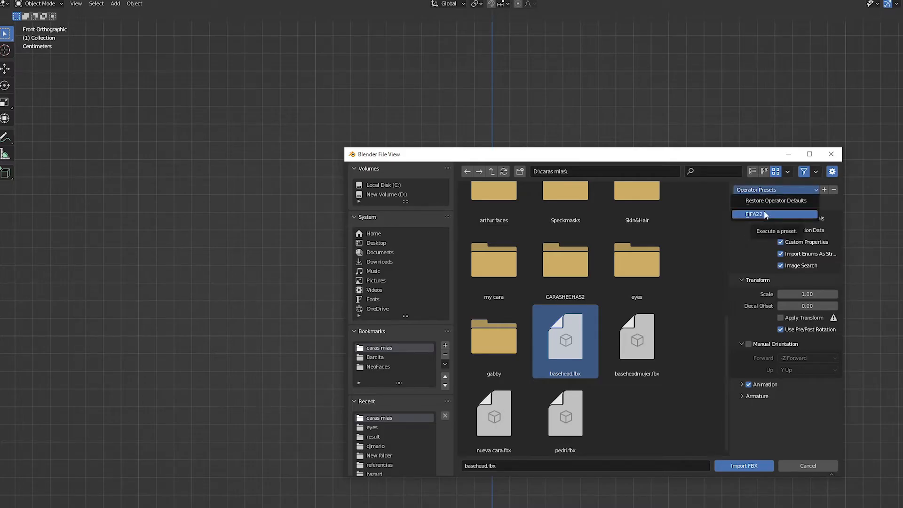
{"action": "left_click", "coordinate": [764, 214]}
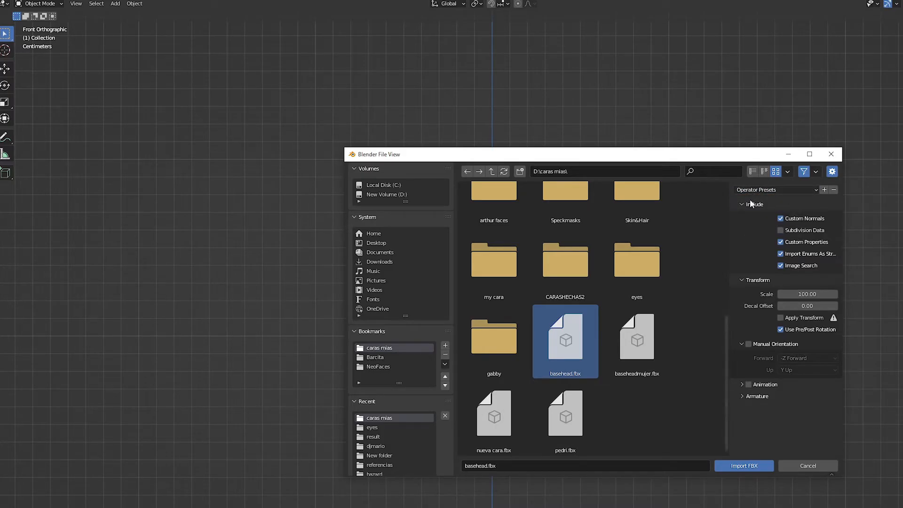
{"action": "mouse_move", "coordinate": [788, 196]}
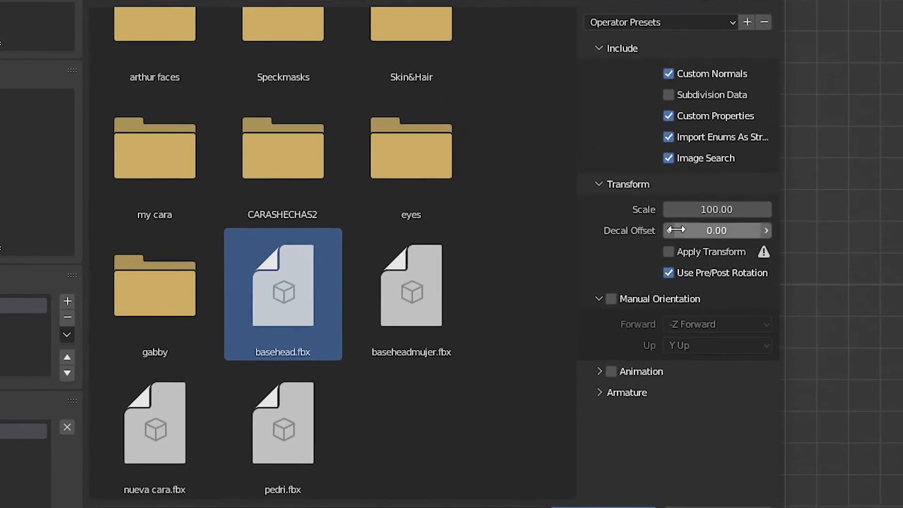
Step: Review the armature import options and import basehead.fbx
{"action": "left_click", "coordinate": [599, 392]}
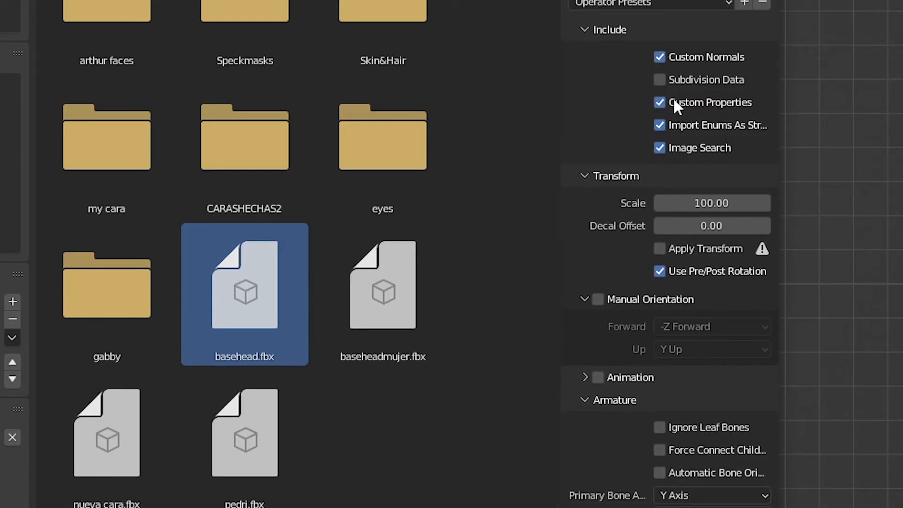
{"action": "mouse_move", "coordinate": [589, 98]}
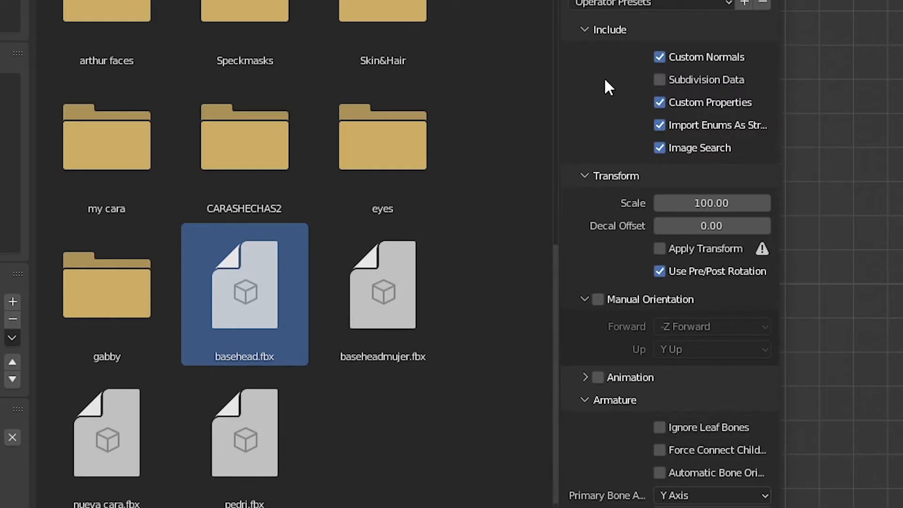
{"action": "scroll", "scroll_direction": "down", "scroll_amount": 3}
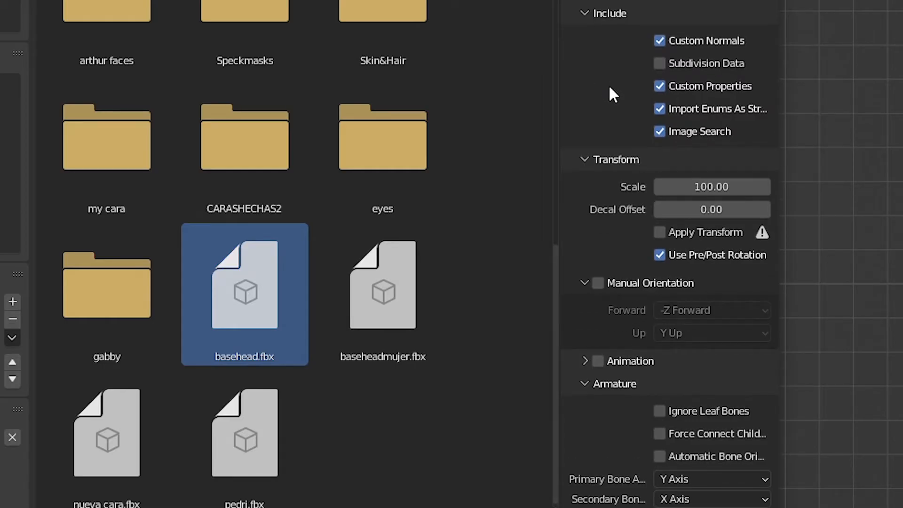
{"action": "mouse_move", "coordinate": [601, 92]}
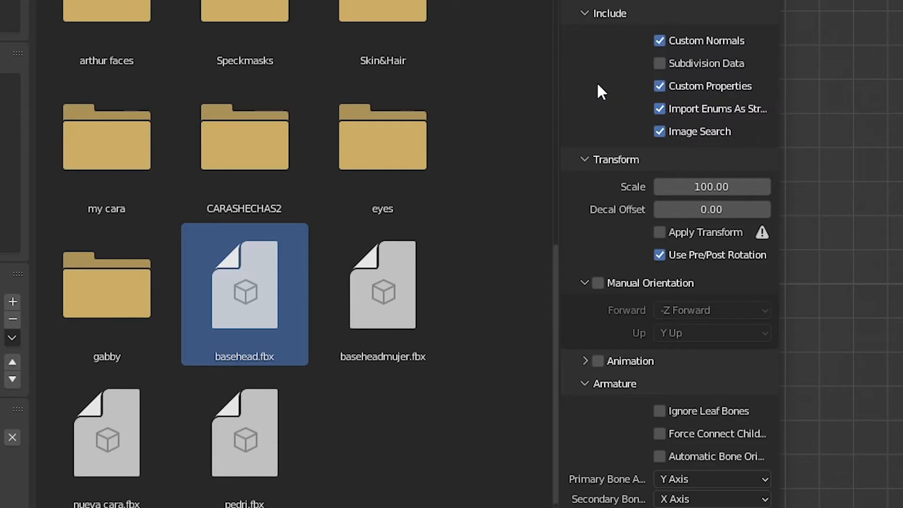
{"action": "mouse_move", "coordinate": [591, 85]}
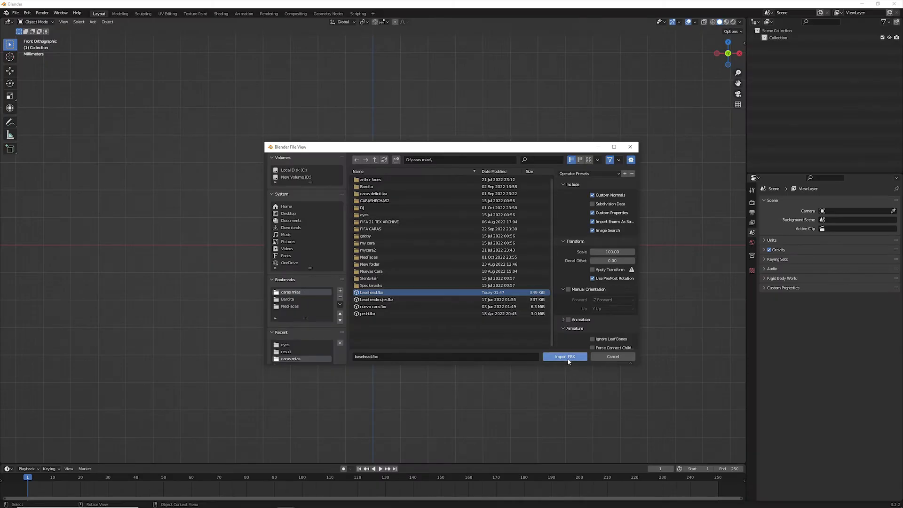
{"action": "left_click", "coordinate": [564, 357]}
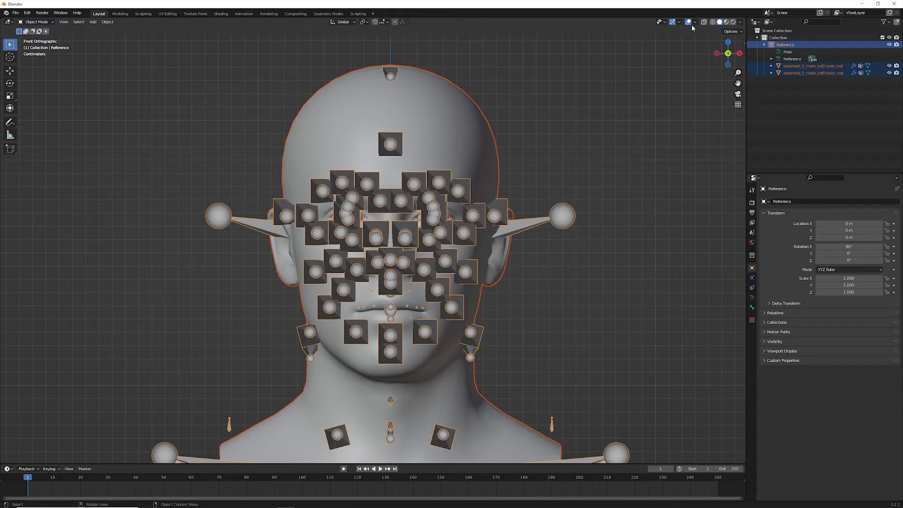
Step: Hide the imported head's bones so only the bare basehead mesh shows
{"action": "left_click", "coordinate": [691, 21]}
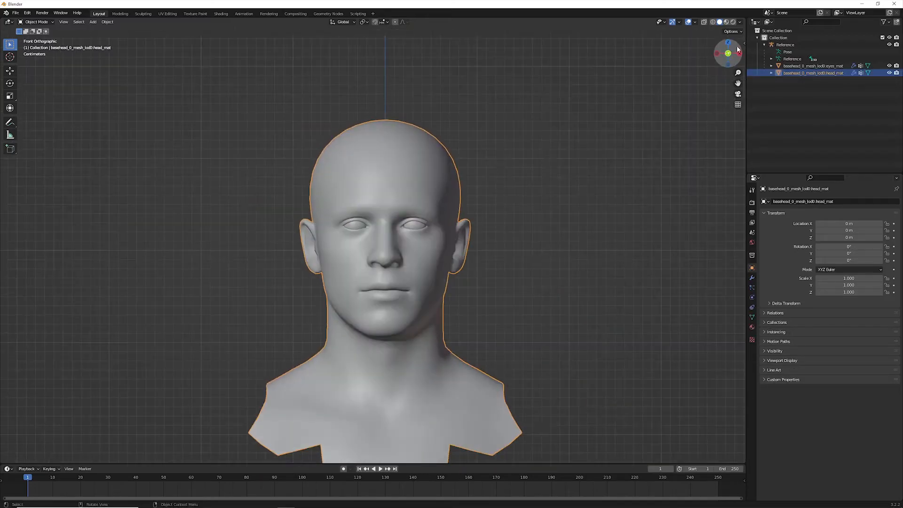
Step: Show the basehead mesh's Material Properties and set viewport lighting to Flat
{"action": "left_click", "coordinate": [739, 22]}
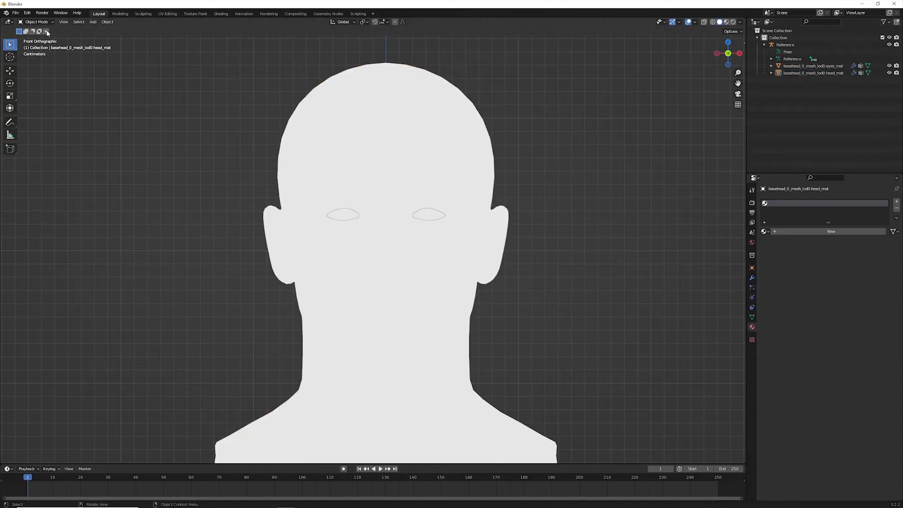
{"action": "left_click", "coordinate": [813, 73]}
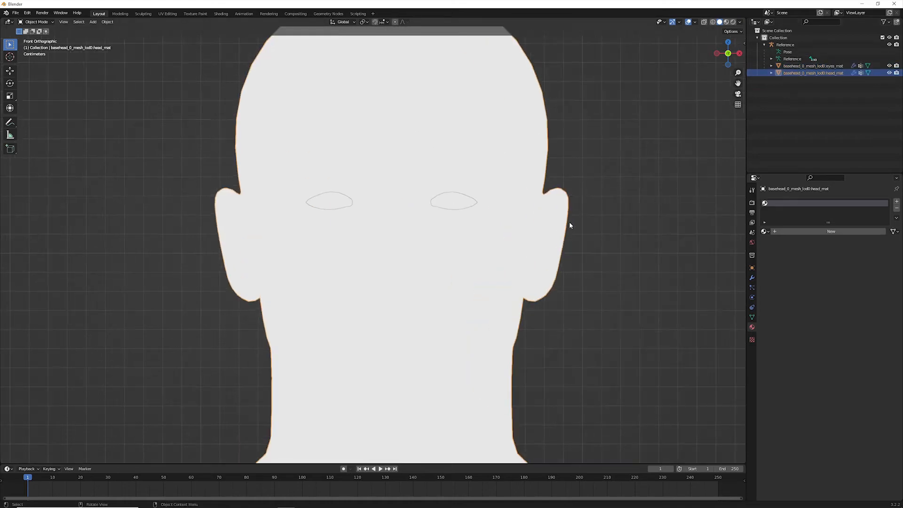
{"action": "mouse_move", "coordinate": [752, 327]}
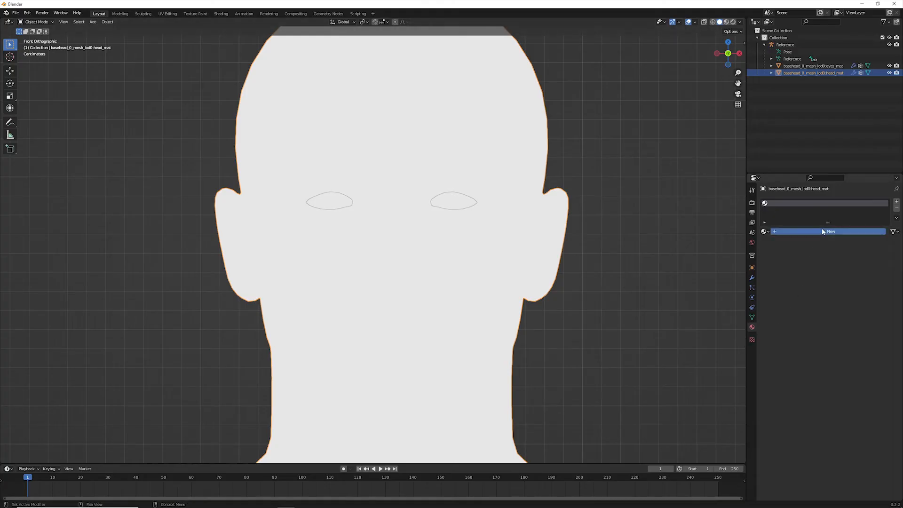
Step: Create Material.002 on the head and feed its Base Color with an Image Texture
{"action": "left_click", "coordinate": [831, 232]}
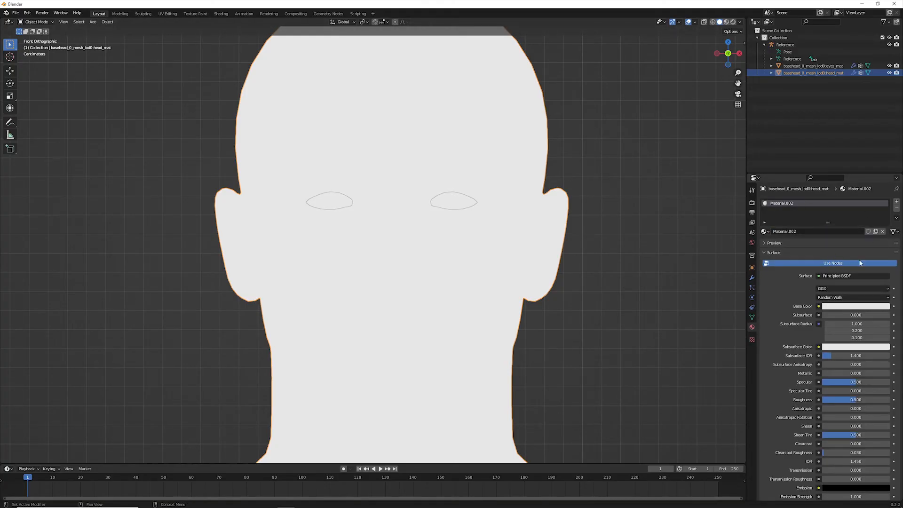
{"action": "mouse_move", "coordinate": [809, 310]}
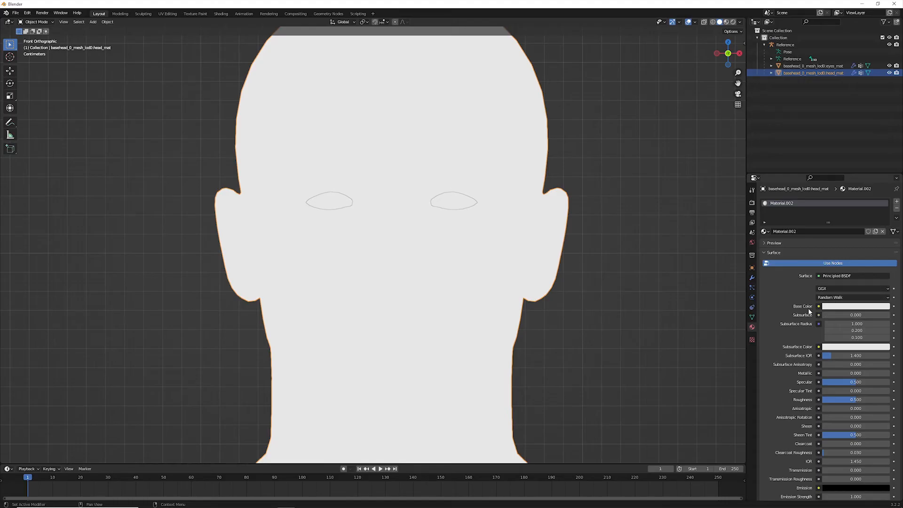
{"action": "left_click", "coordinate": [818, 307]}
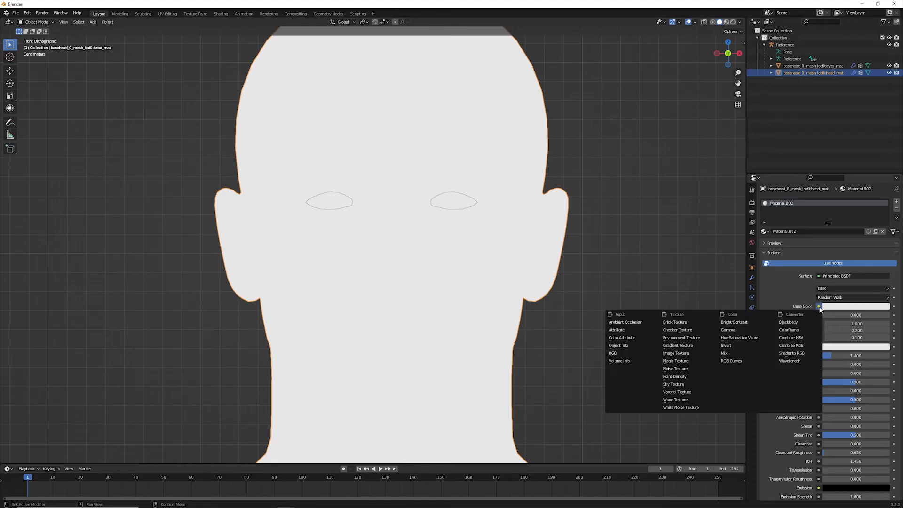
{"action": "mouse_move", "coordinate": [675, 352]}
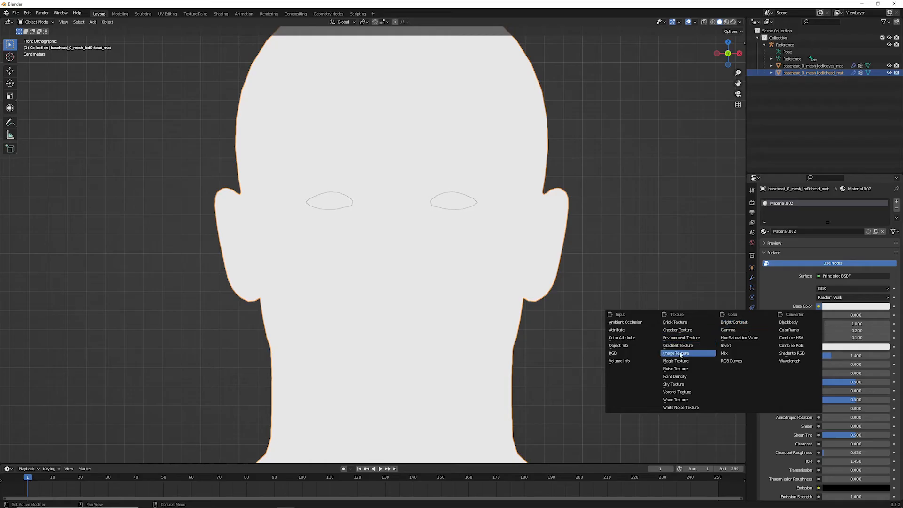
{"action": "mouse_move", "coordinate": [680, 353]}
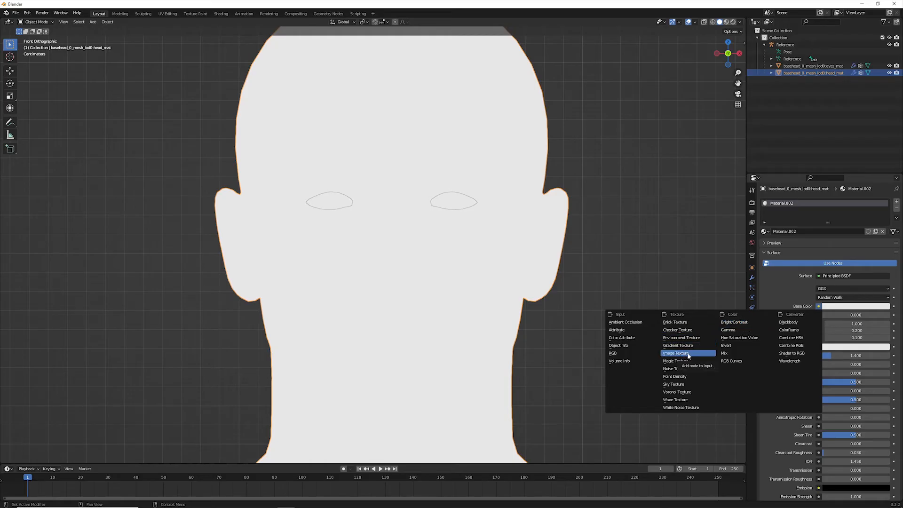
{"action": "left_click", "coordinate": [676, 353]}
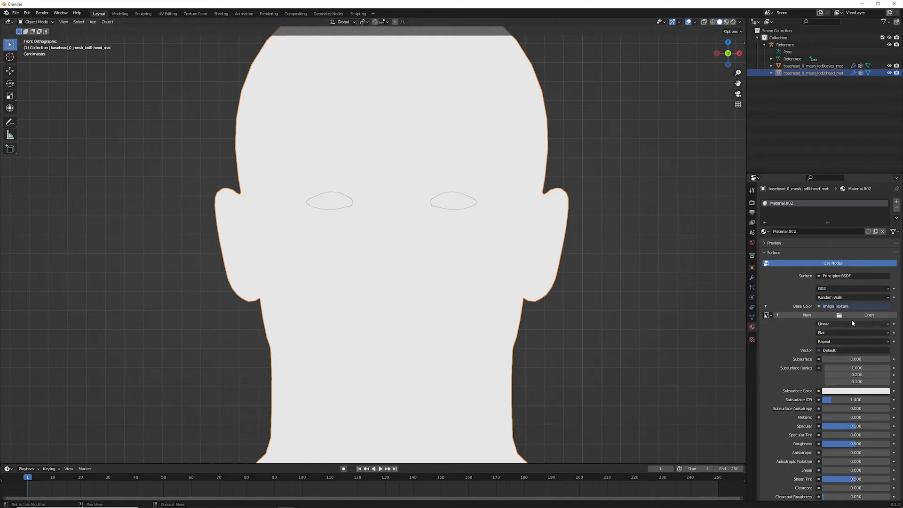
{"action": "mouse_move", "coordinate": [863, 337]}
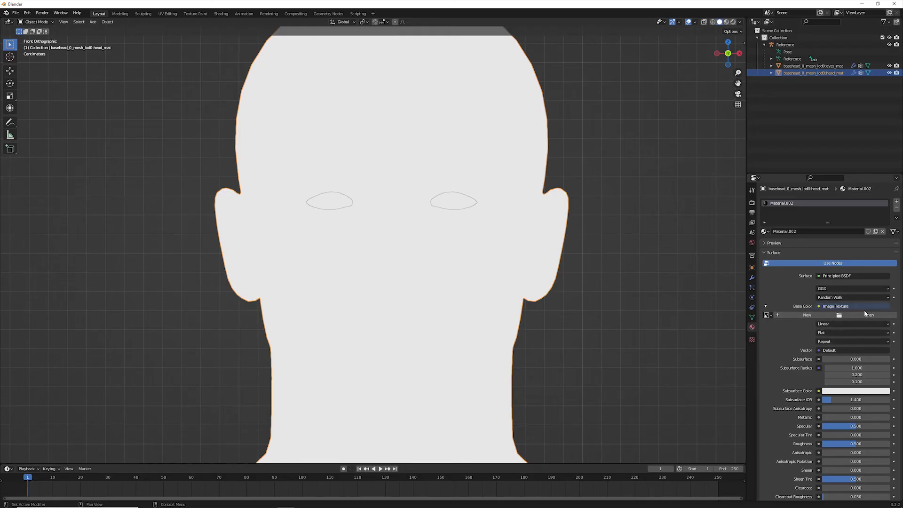
{"action": "mouse_move", "coordinate": [869, 315]}
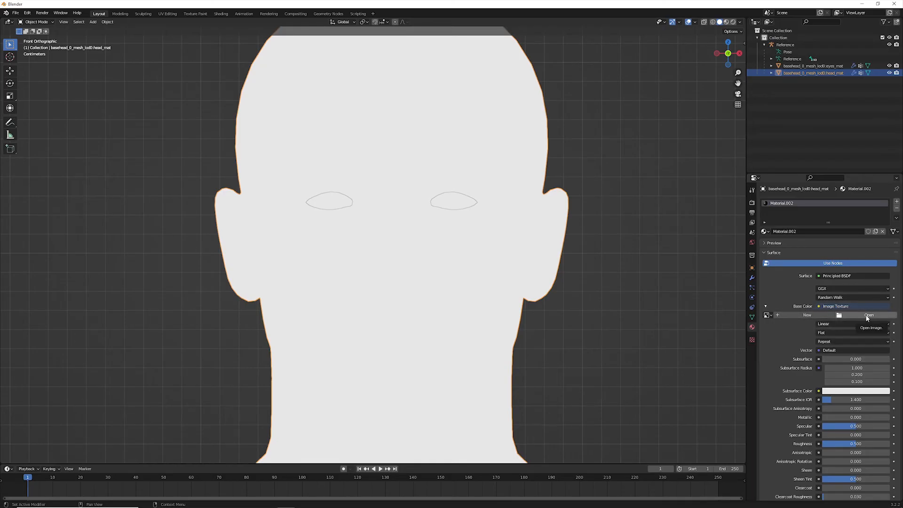
Step: Load face.png from D:\caras mias\ into the head material's Image Texture
{"action": "left_click", "coordinate": [869, 314]}
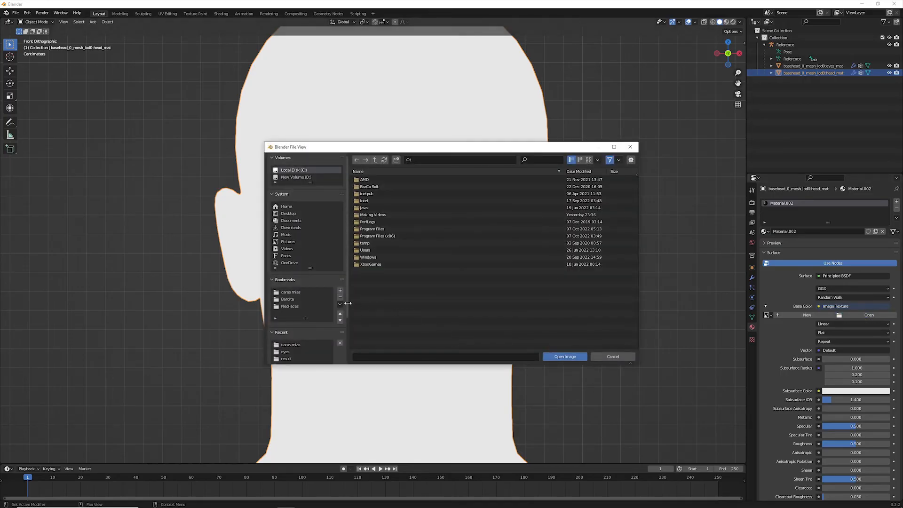
{"action": "left_click", "coordinate": [290, 292]}
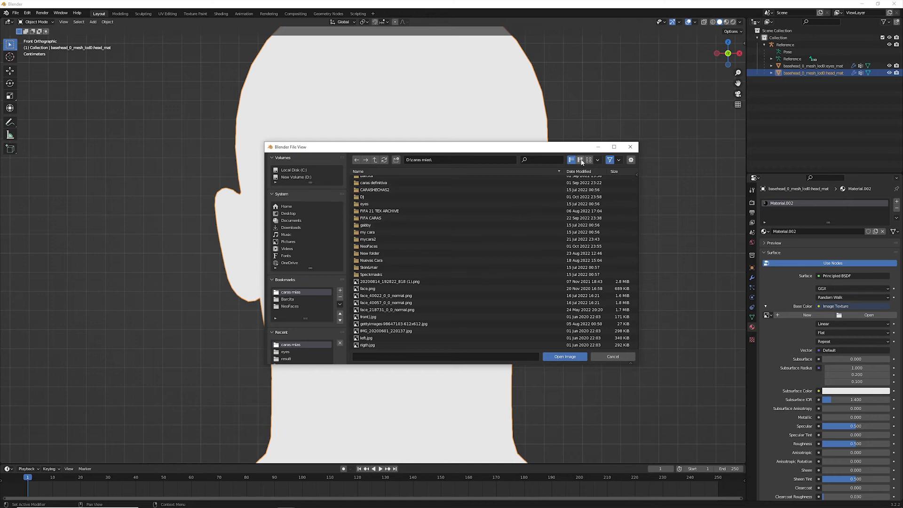
{"action": "left_click", "coordinate": [587, 159]}
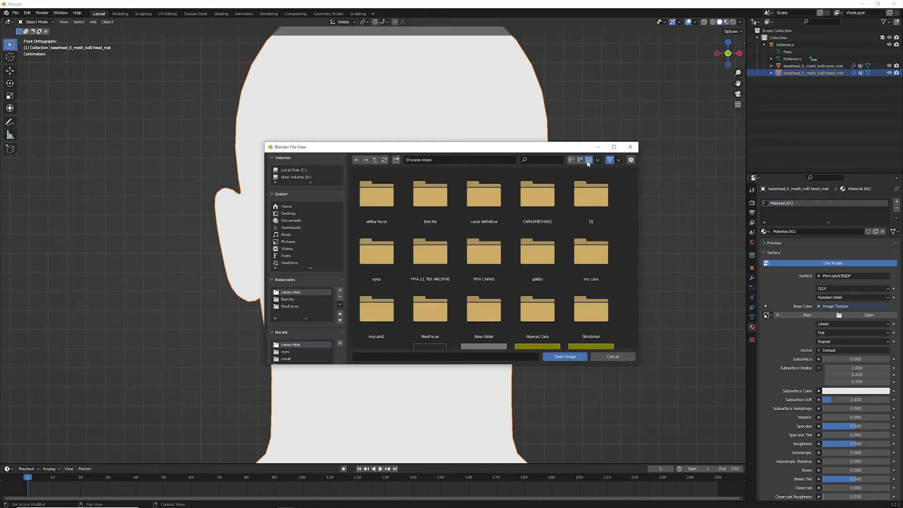
{"action": "left_click", "coordinate": [565, 356]}
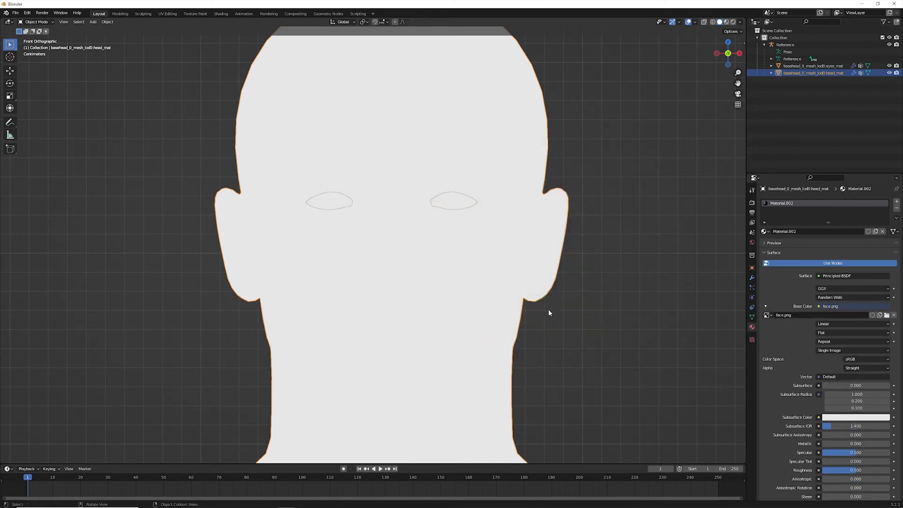
{"action": "left_click", "coordinate": [739, 22]}
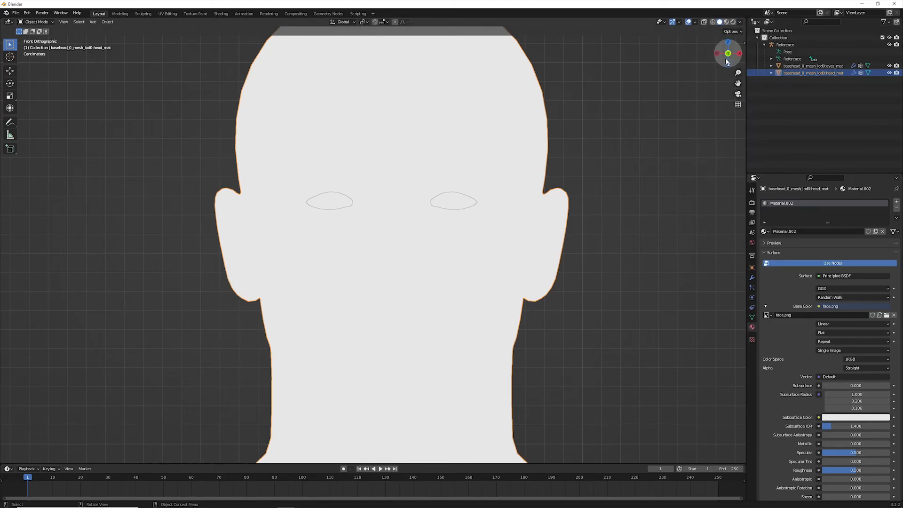
Step: Set the viewport shading Color to Texture so face.png shows on the head
{"action": "left_click", "coordinate": [762, 84]}
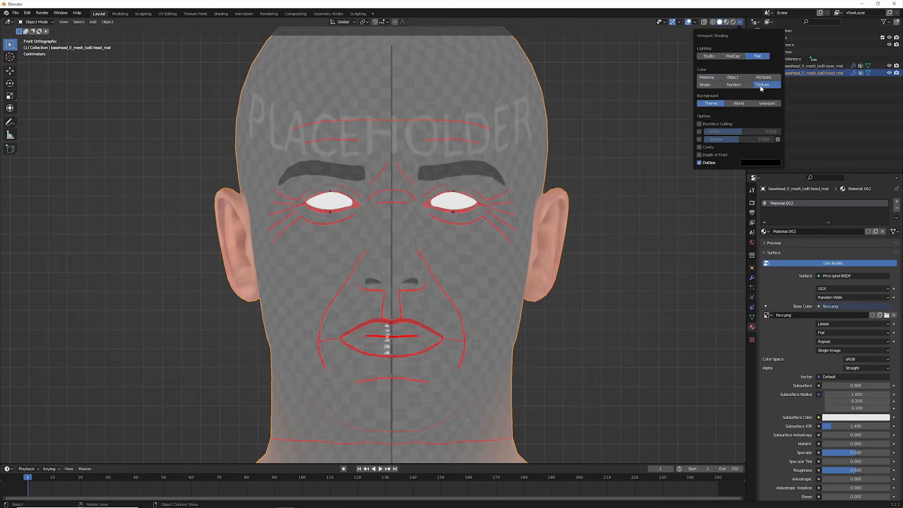
{"action": "left_click", "coordinate": [453, 200]}
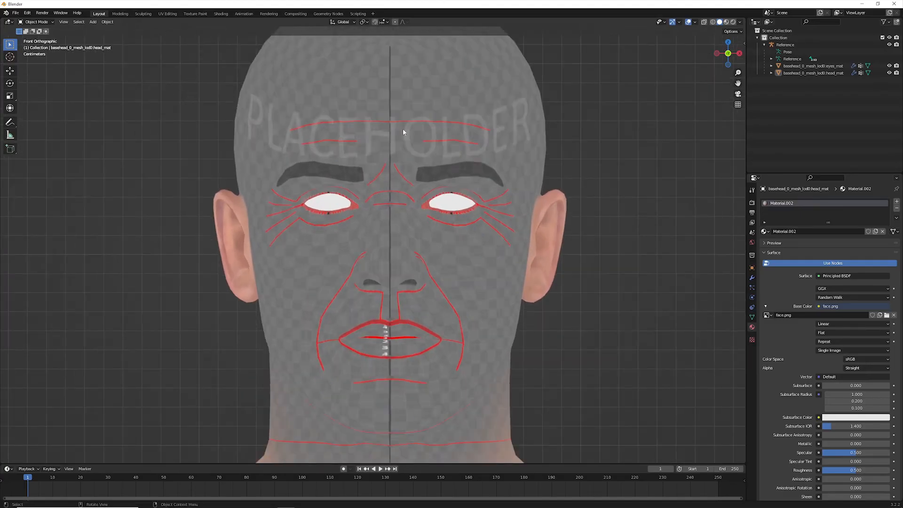
{"action": "mouse_move", "coordinate": [513, 209]}
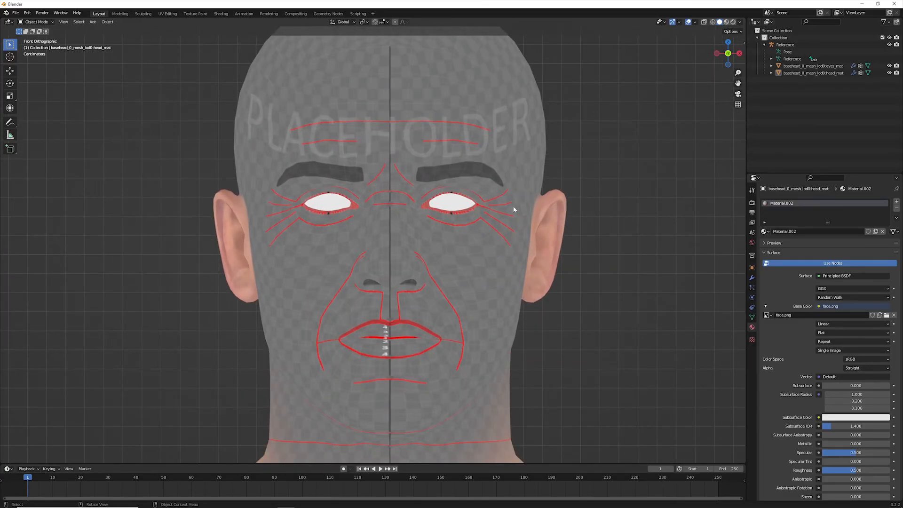